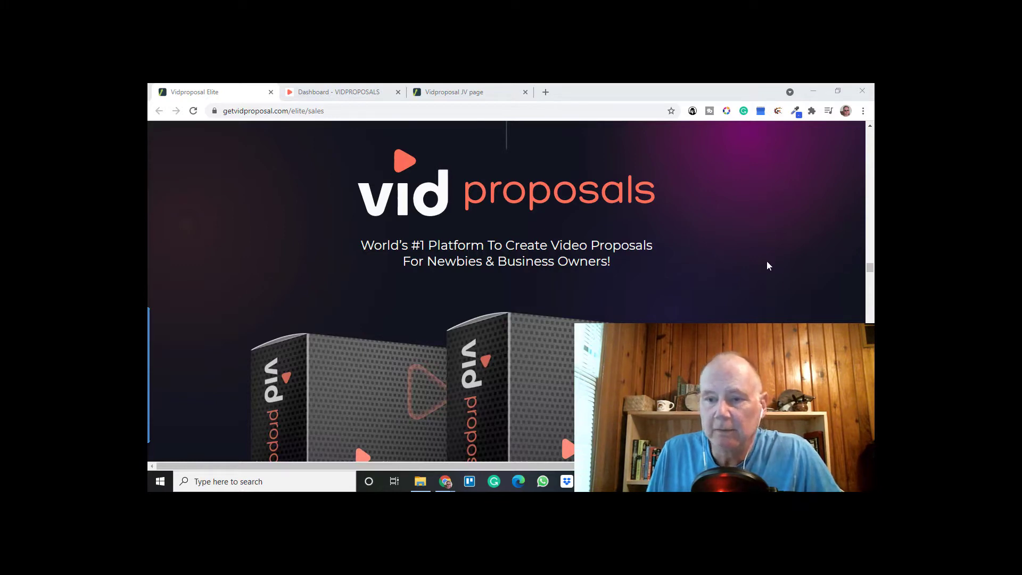
# Step: Scroll the VidProposals sales page from the hero banner to the feature checklist and Get Started button
pyautogui.scroll(-3)
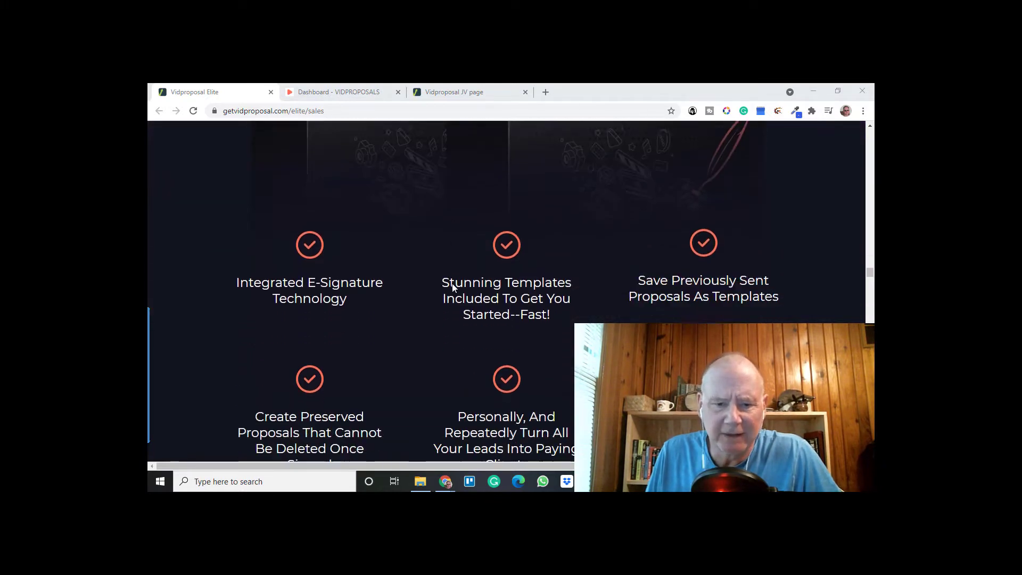
pyautogui.scroll(-3)
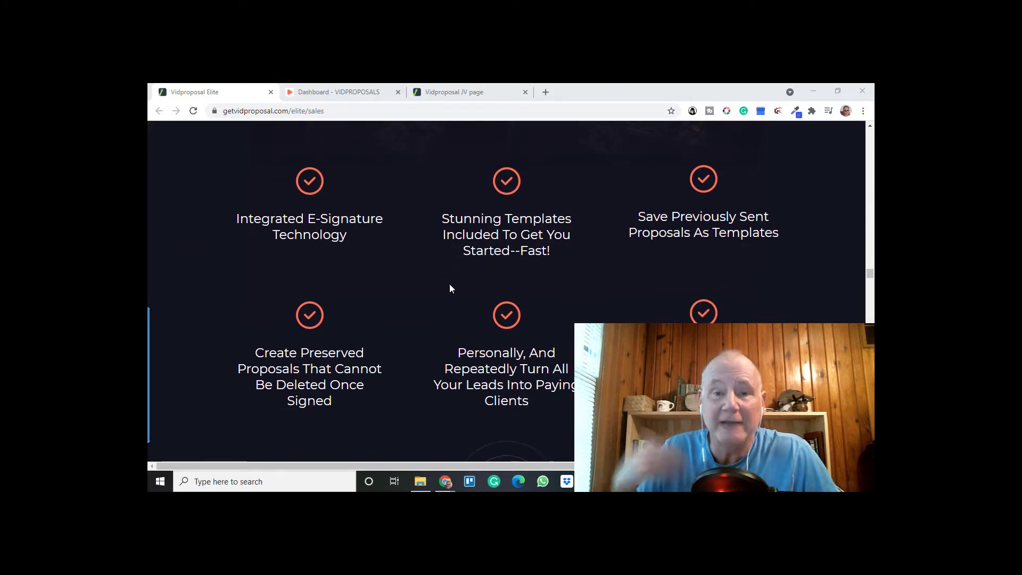
pyautogui.moveTo(439, 296)
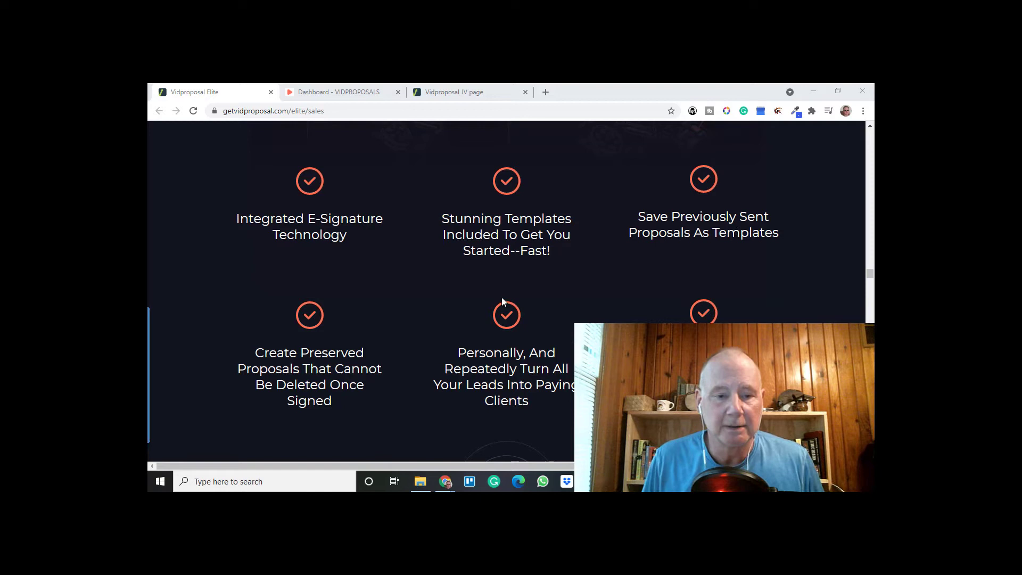
pyautogui.scroll(-3)
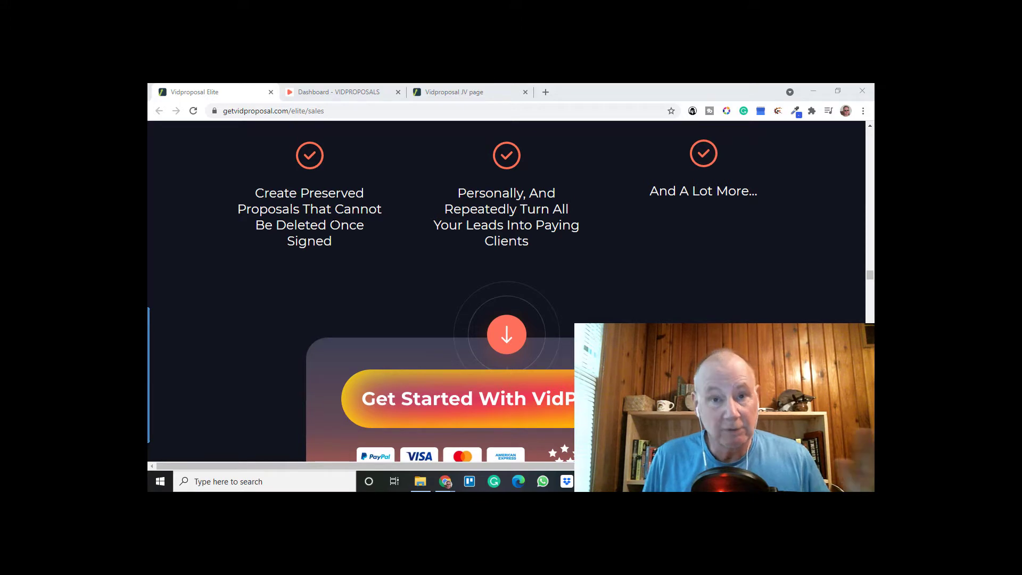
pyautogui.moveTo(656, 227)
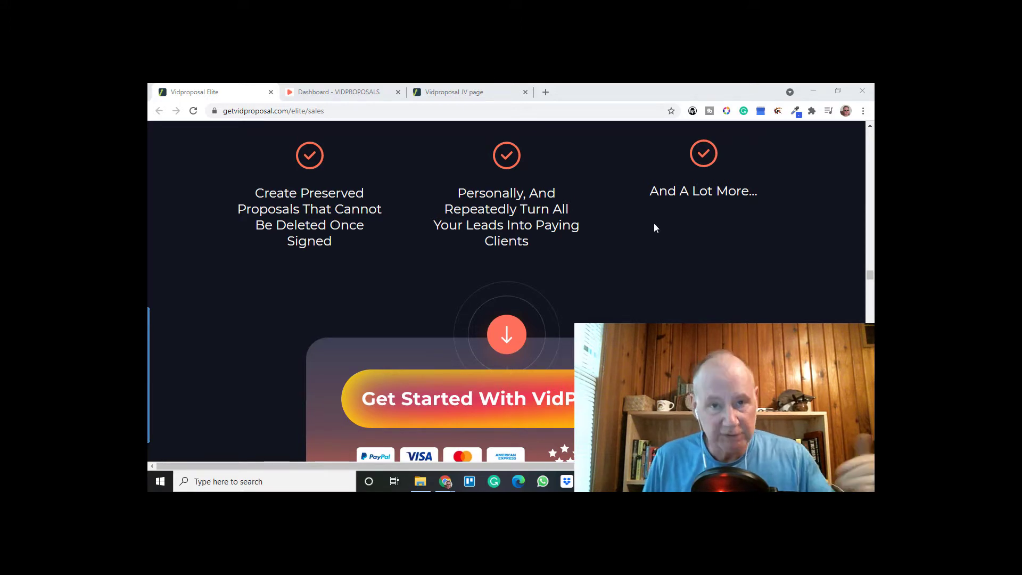
pyautogui.moveTo(812, 250)
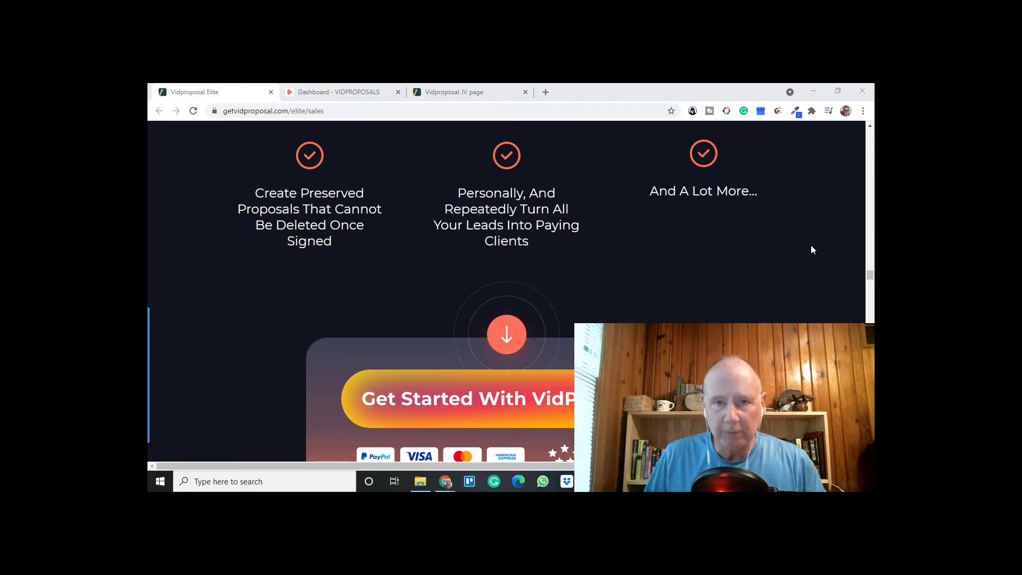
# Step: Scroll past the 'Watch VidProposals In Action' video and Step 1–3 panels to the features section
pyautogui.scroll(-3)
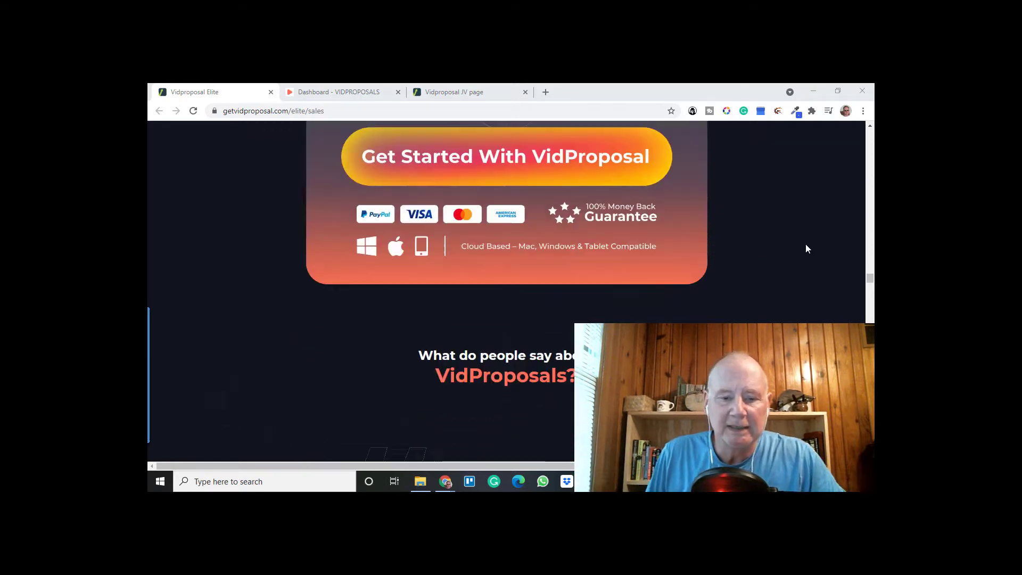
pyautogui.scroll(-3)
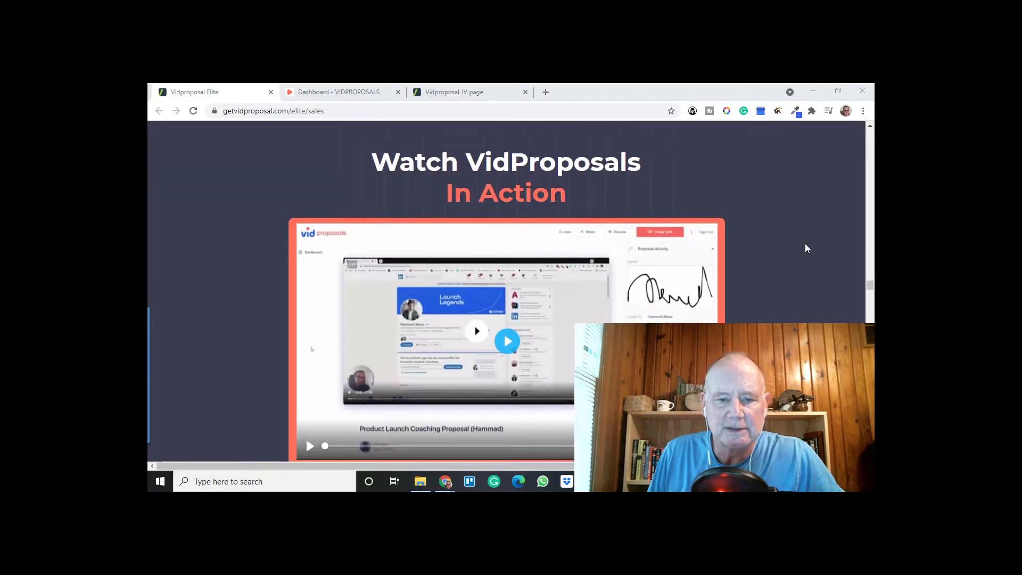
pyautogui.scroll(-3)
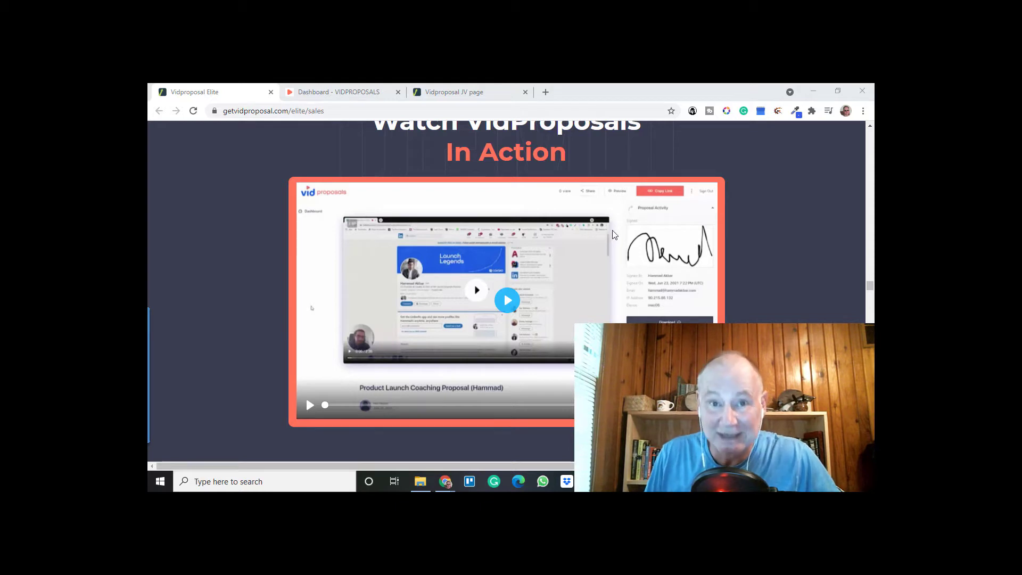
pyautogui.scroll(-3)
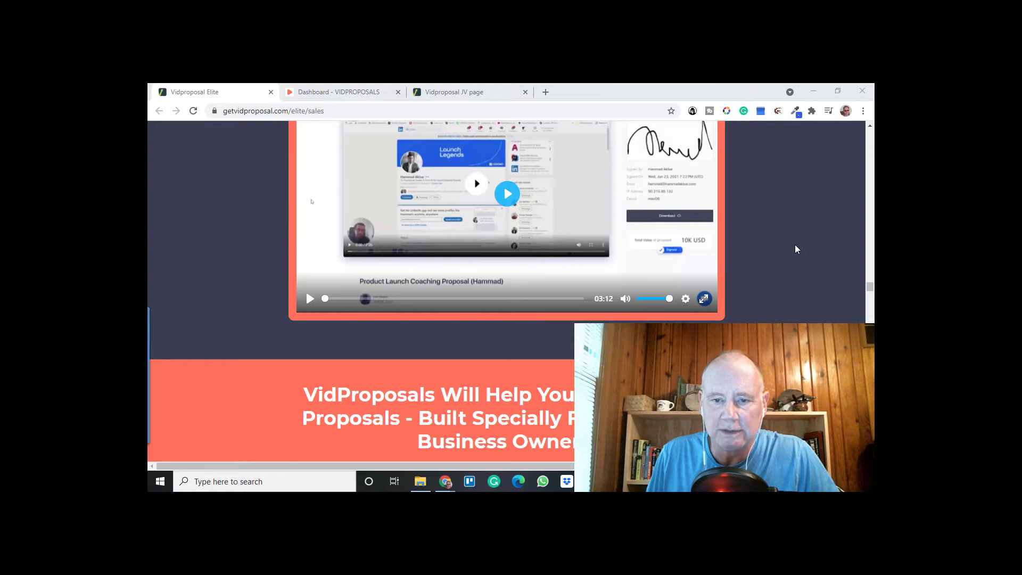
pyautogui.scroll(-3)
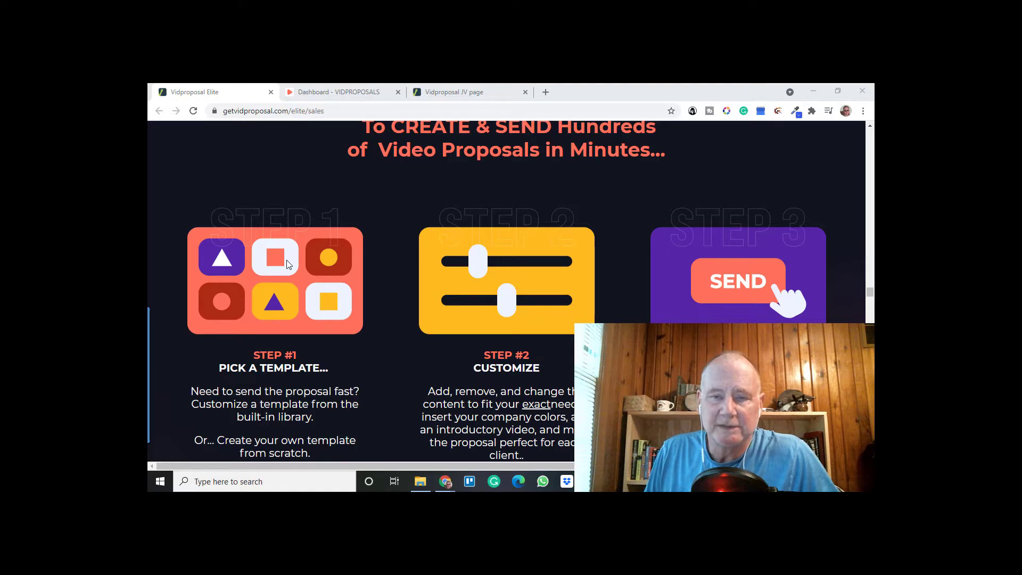
pyautogui.scroll(-3)
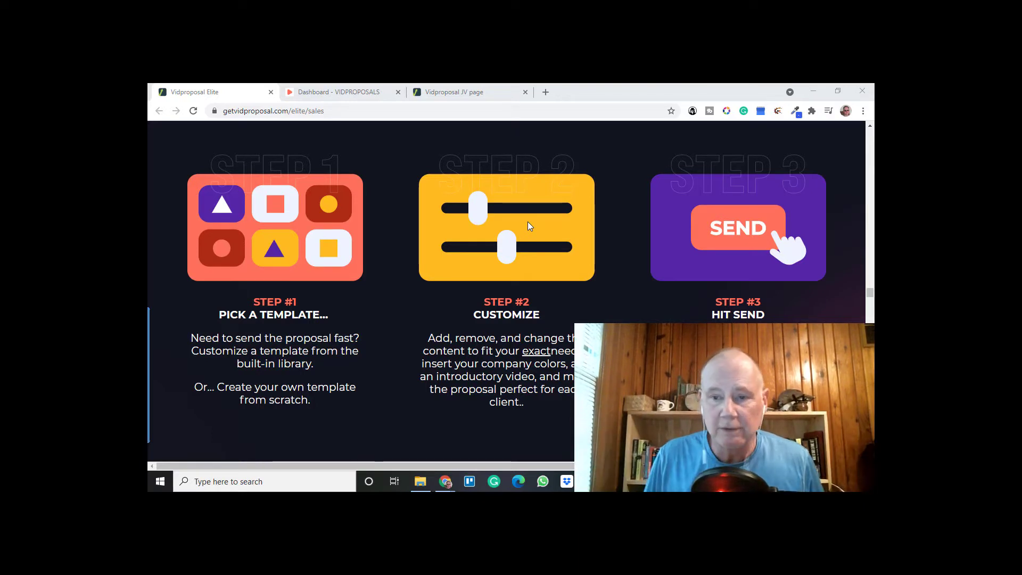
pyautogui.scroll(-3)
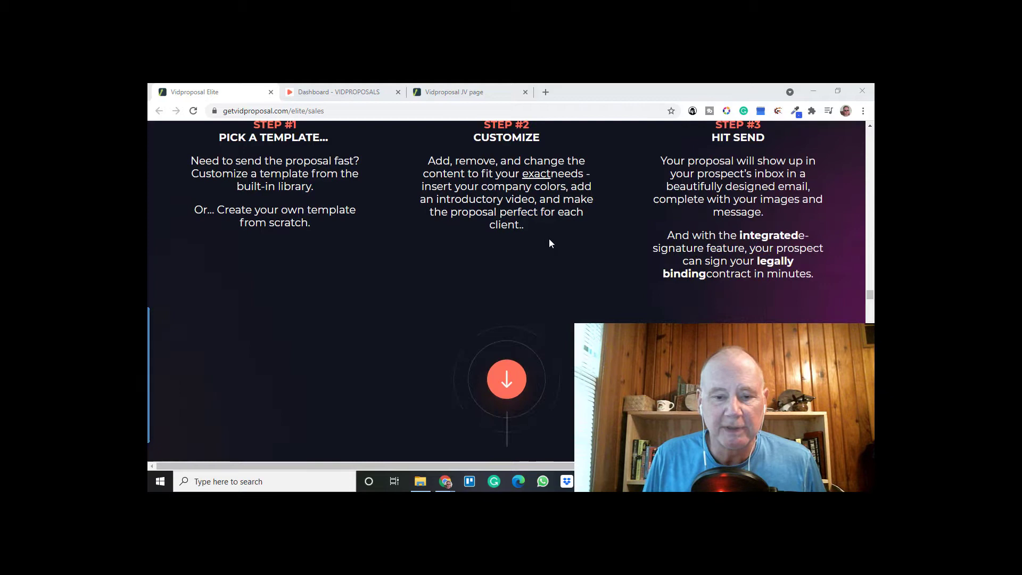
pyautogui.scroll(-3)
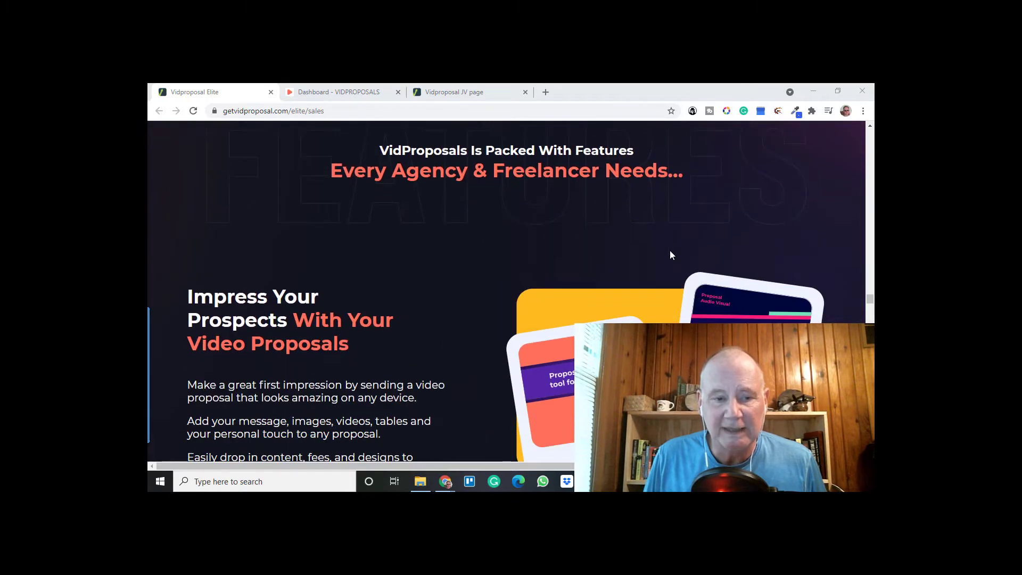
# Step: Scroll through the video, document editor, fast-proposal and cloud blocks to the 24 templates heading
pyautogui.scroll(-3)
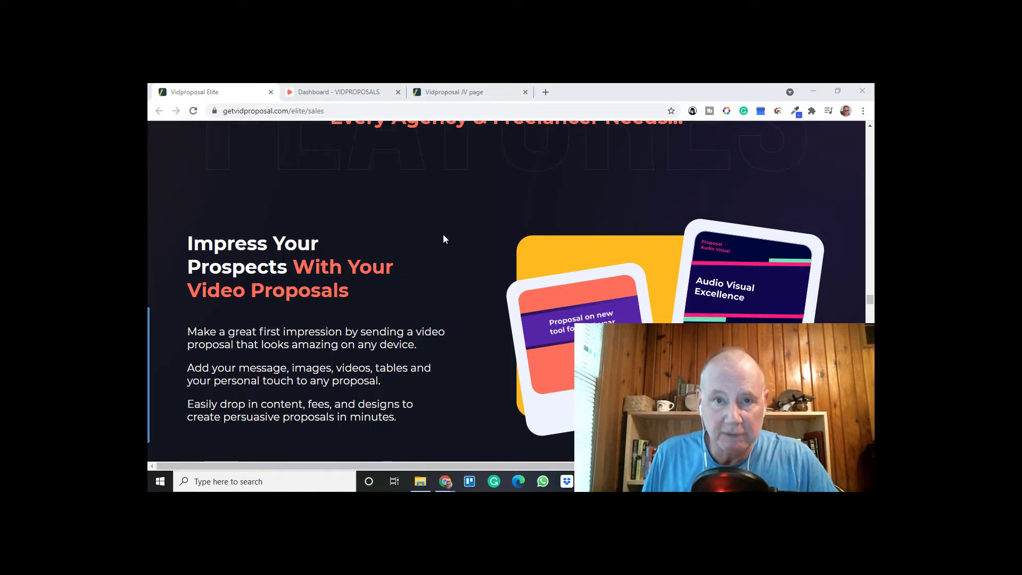
pyautogui.scroll(-3)
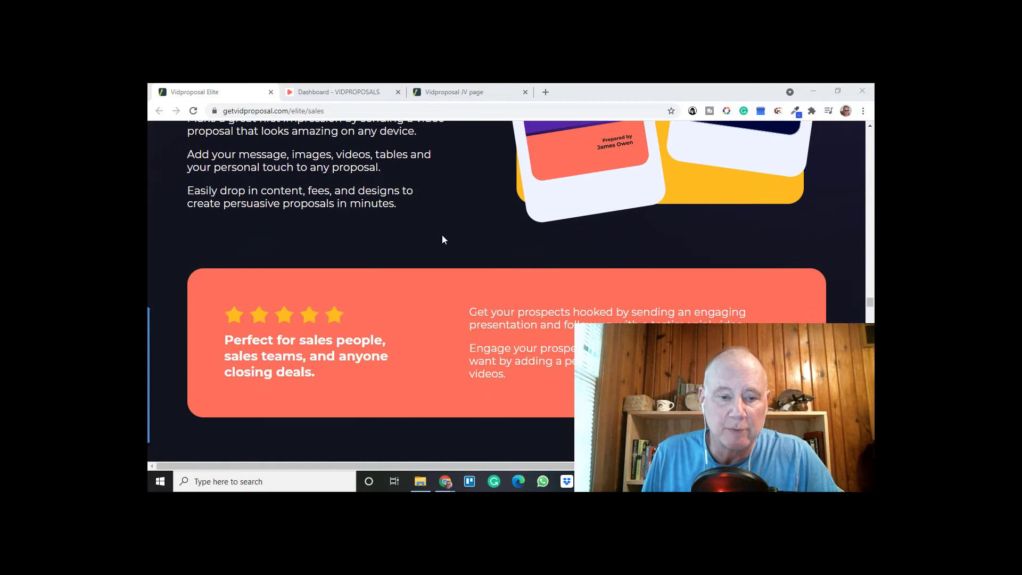
pyautogui.scroll(-3)
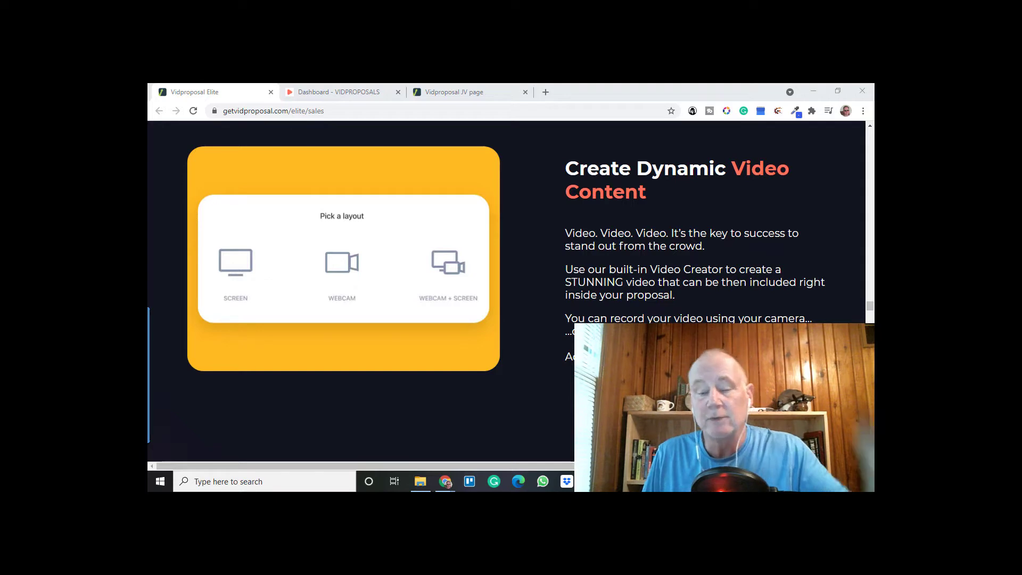
pyautogui.scroll(-3)
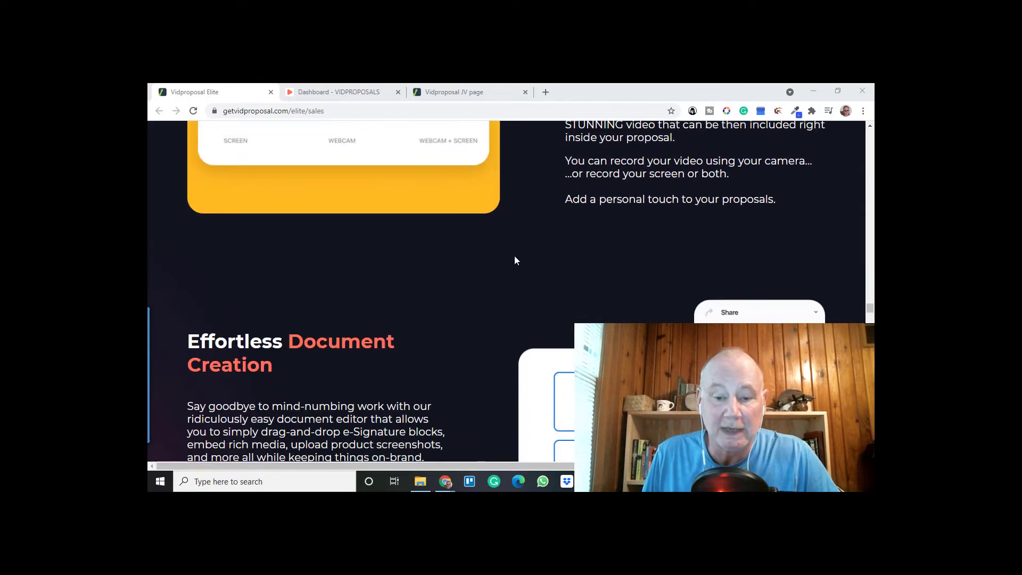
pyautogui.scroll(-3)
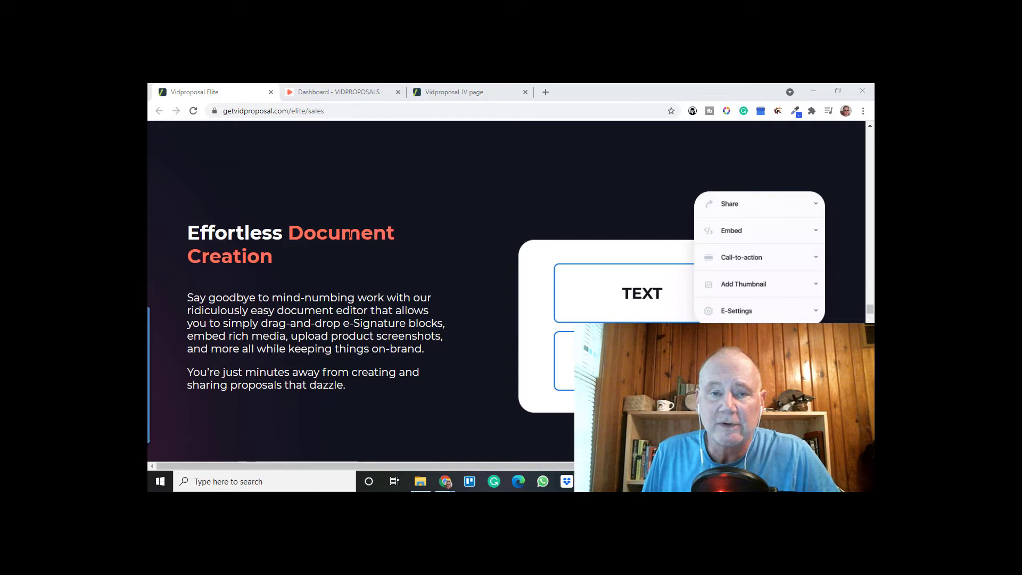
pyautogui.scroll(-3)
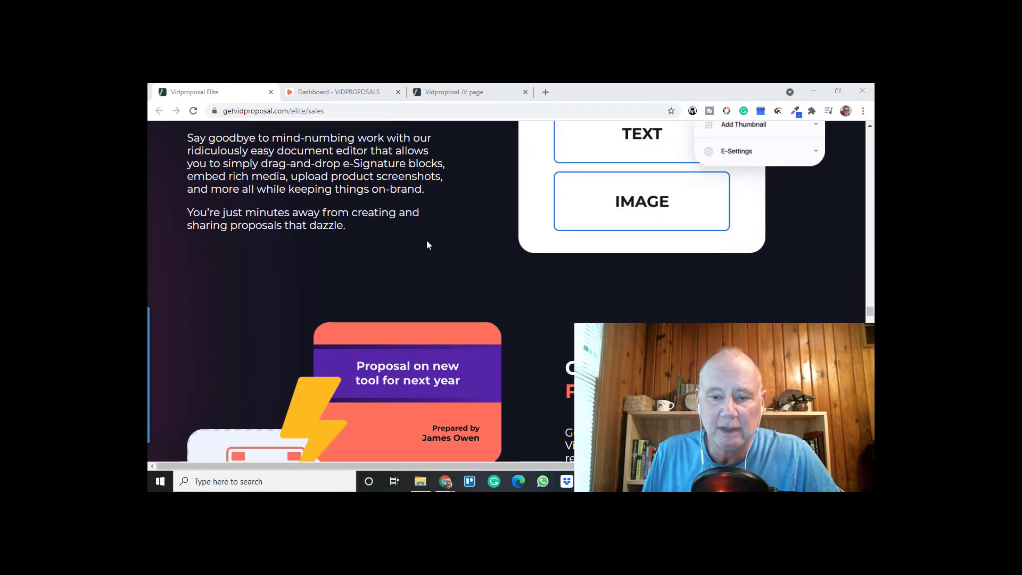
pyautogui.scroll(-3)
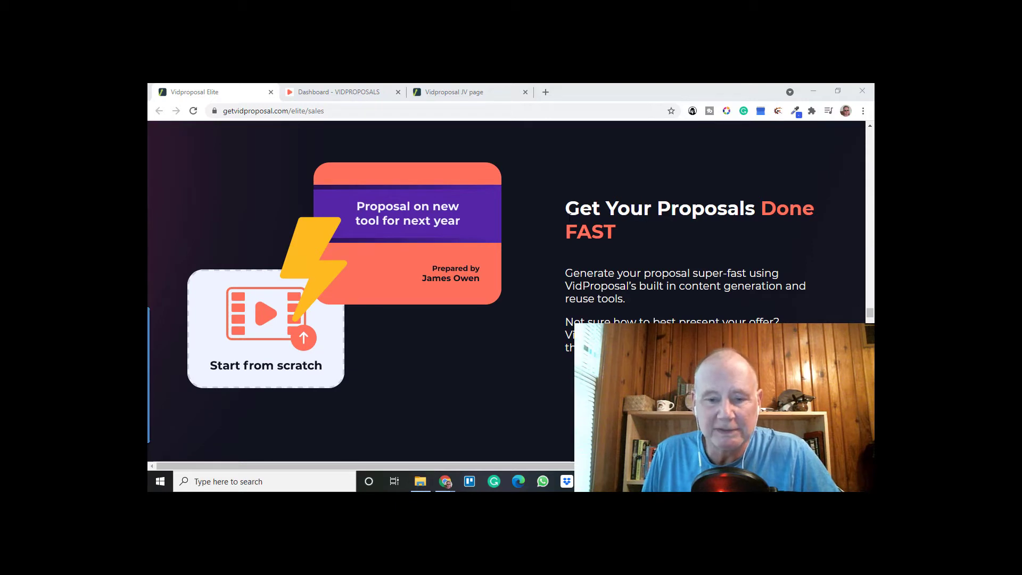
pyautogui.scroll(-3)
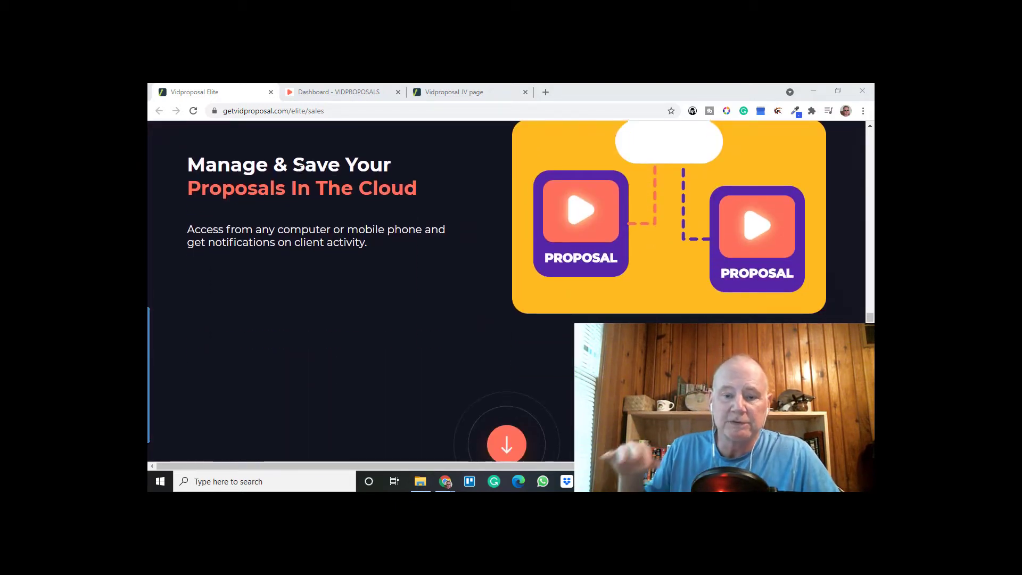
pyautogui.scroll(-3)
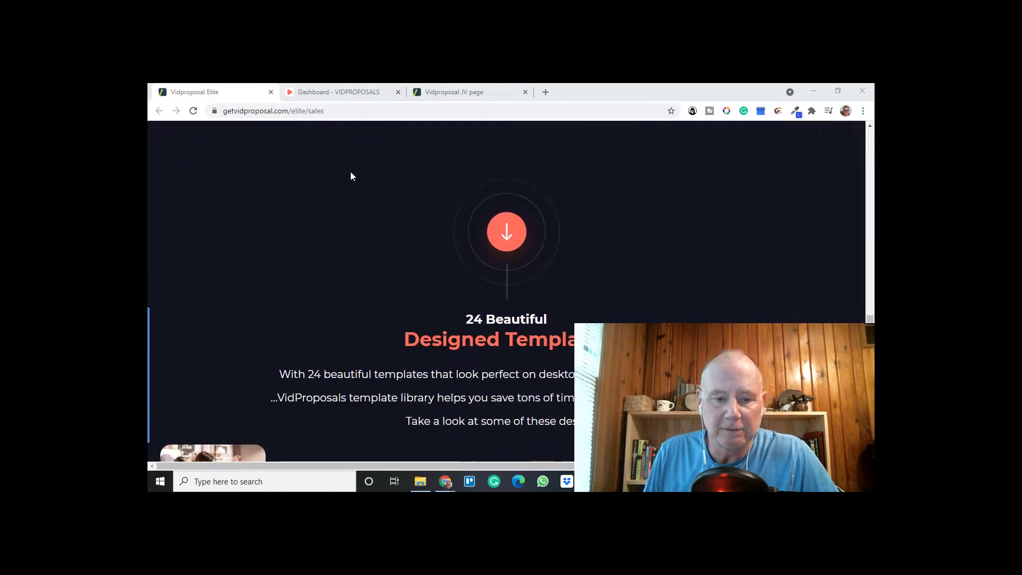
pyautogui.scroll(-3)
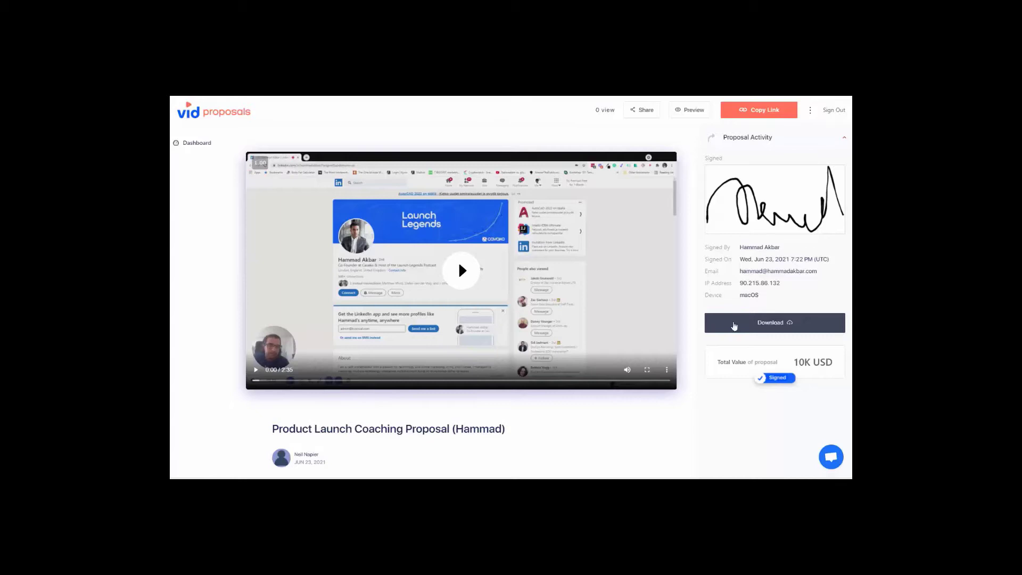
pyautogui.moveTo(325, 341)
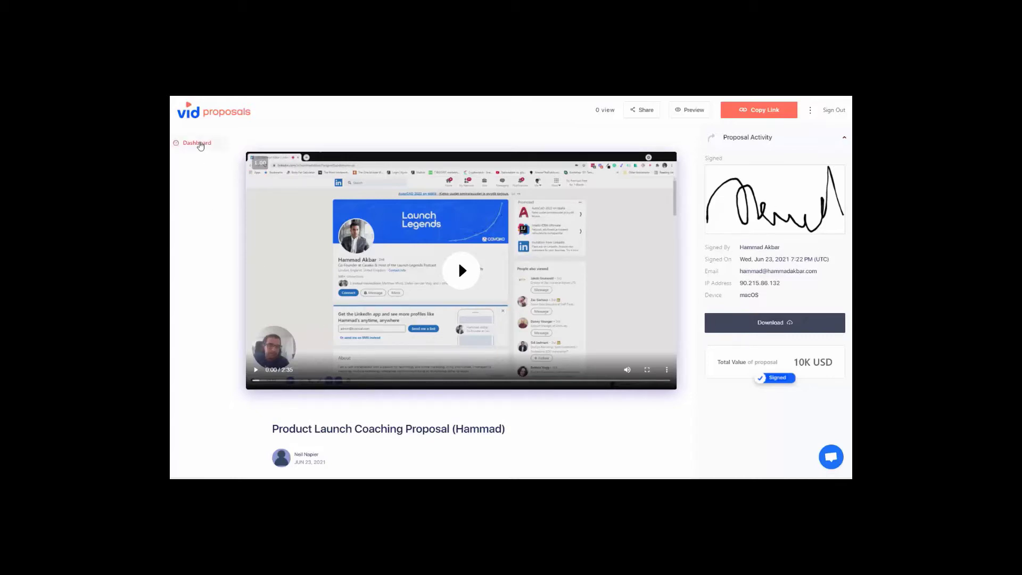
# Step: Return from the signed Product Launch Coaching Proposal to the dashboard listing 2 signed proposals worth 20000
pyautogui.click(195, 143)
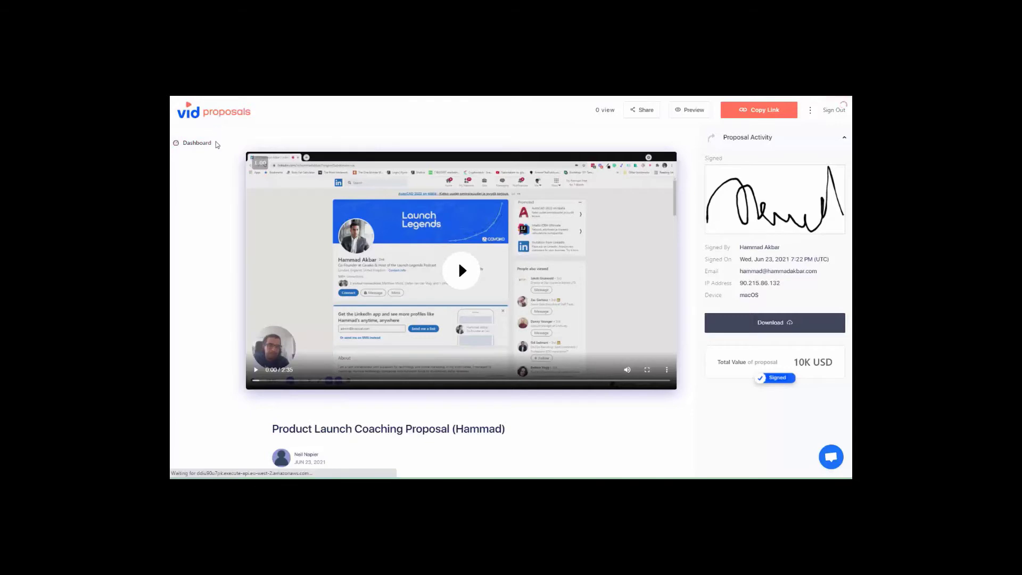
pyautogui.click(196, 142)
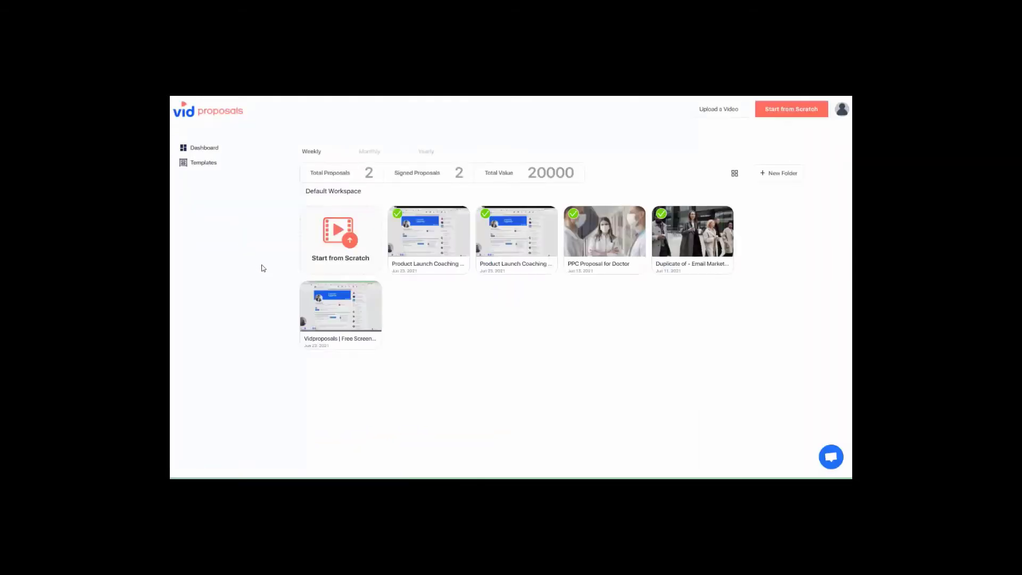
pyautogui.click(791, 108)
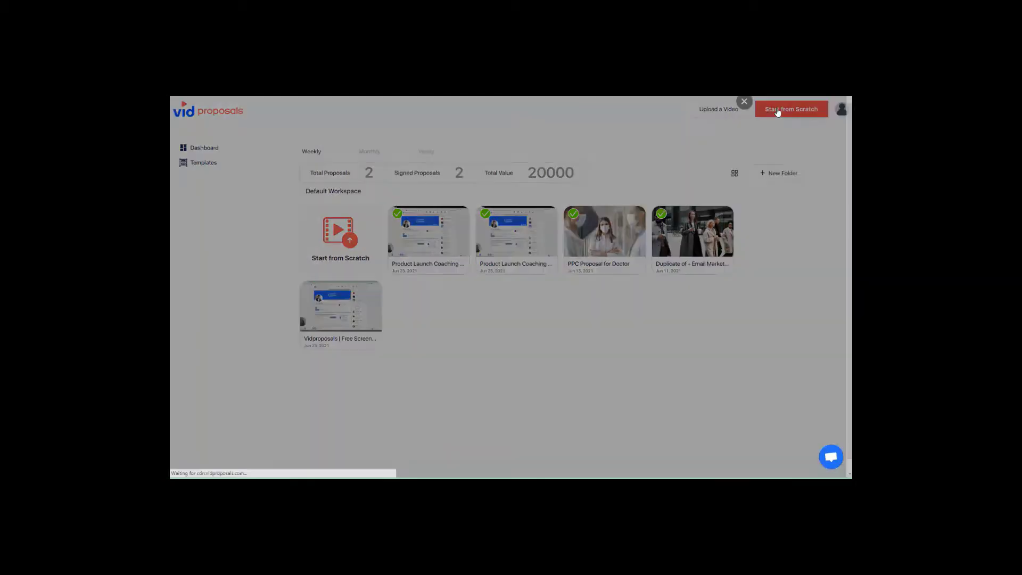
# Step: Start a proposal from scratch and choose the Webcam + Screen recording layout
pyautogui.click(790, 108)
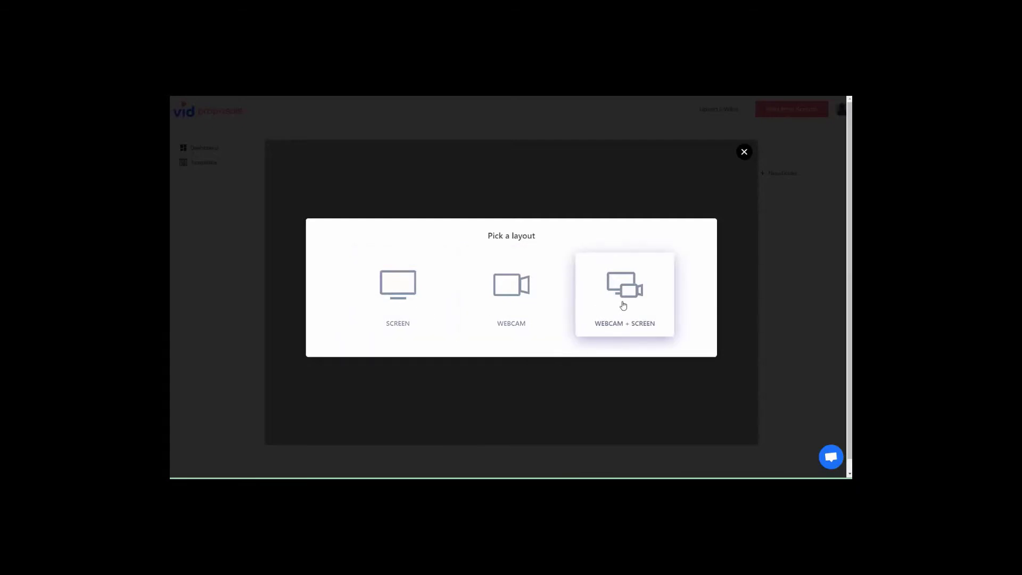
pyautogui.click(623, 292)
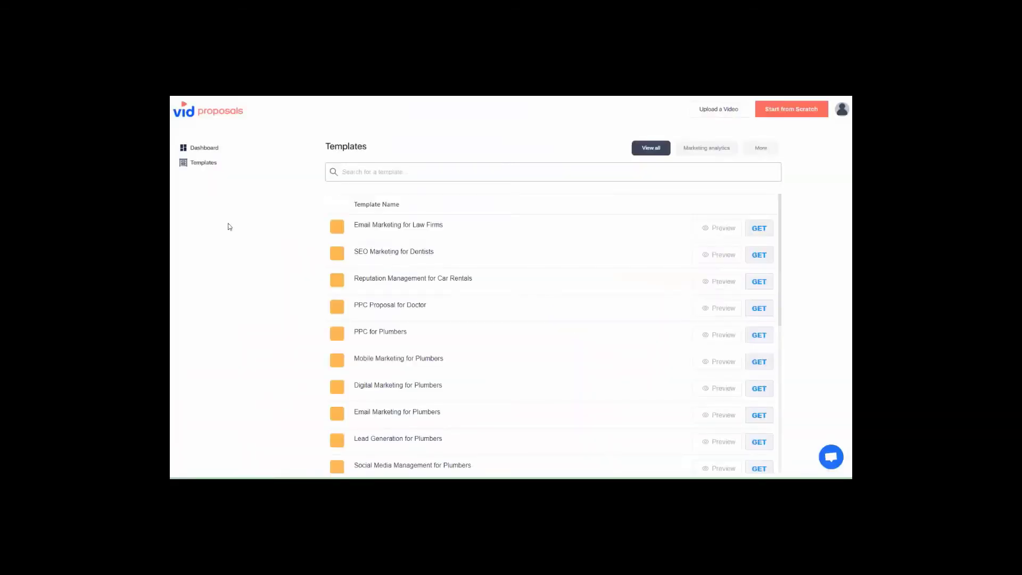
pyautogui.moveTo(320, 298)
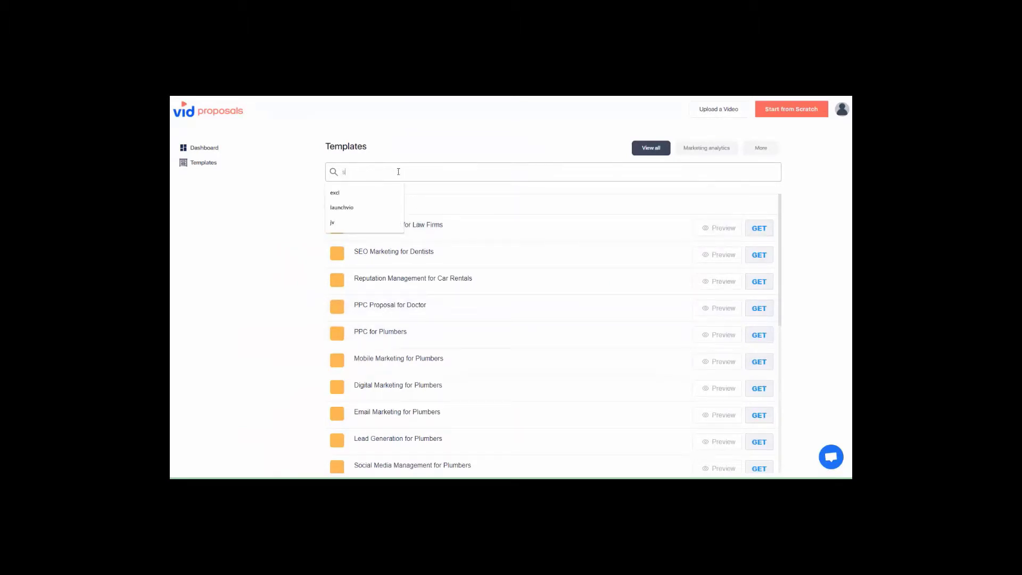
# Step: Search the templates for 'seo' and get an SEO template into the editor with its $700 Price Estimates table
pyautogui.write('eo')
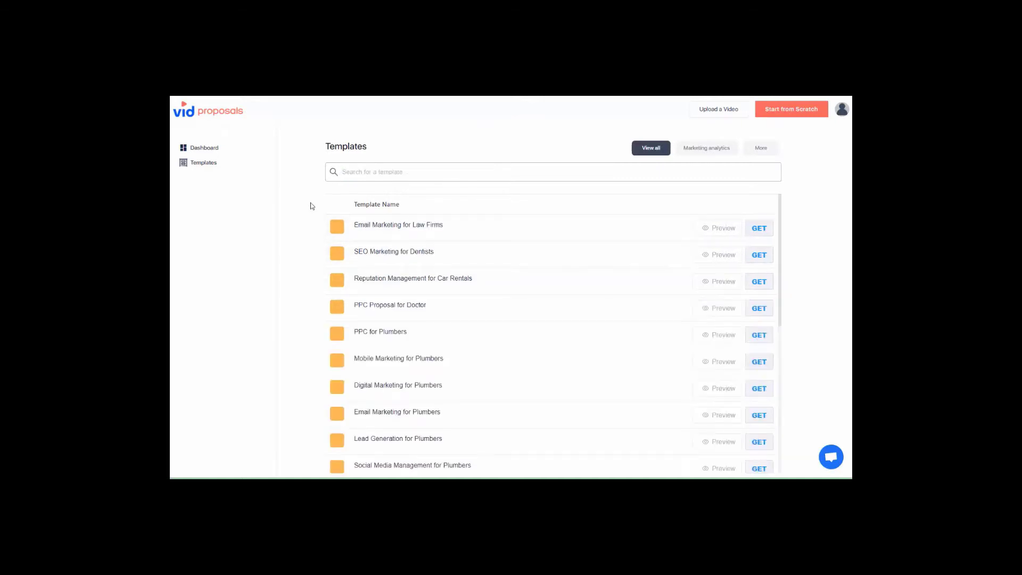
pyautogui.moveTo(313, 218)
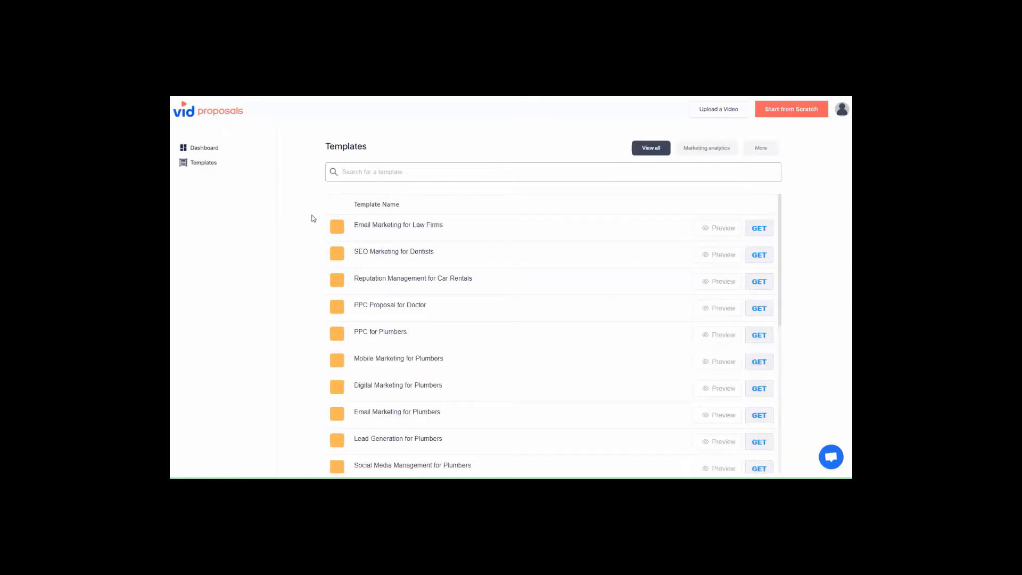
pyautogui.click(721, 255)
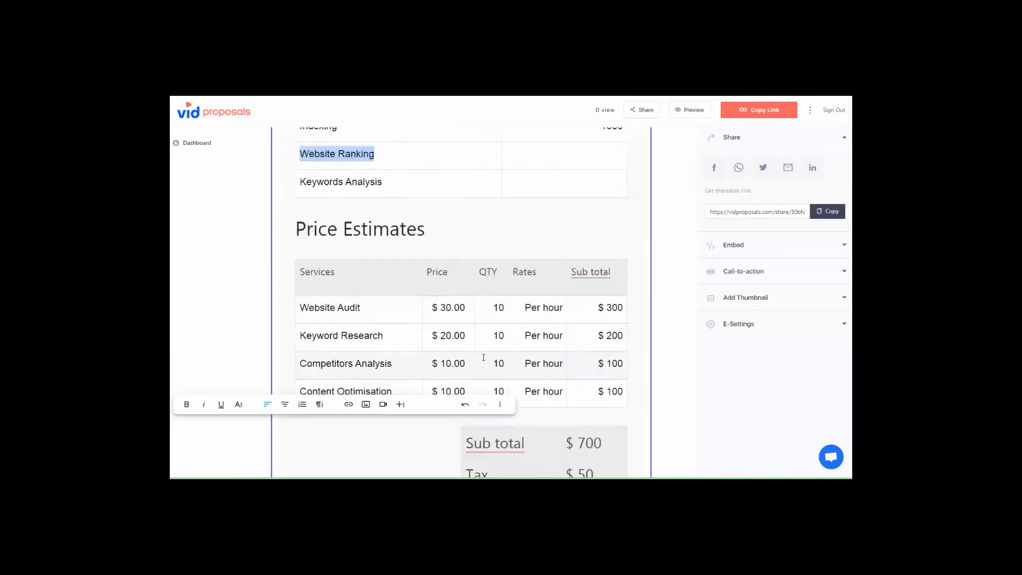
# Step: Open the 'Vidproposals | Free Screen & Video Recording Software' proposal in the editor
pyautogui.click(610, 364)
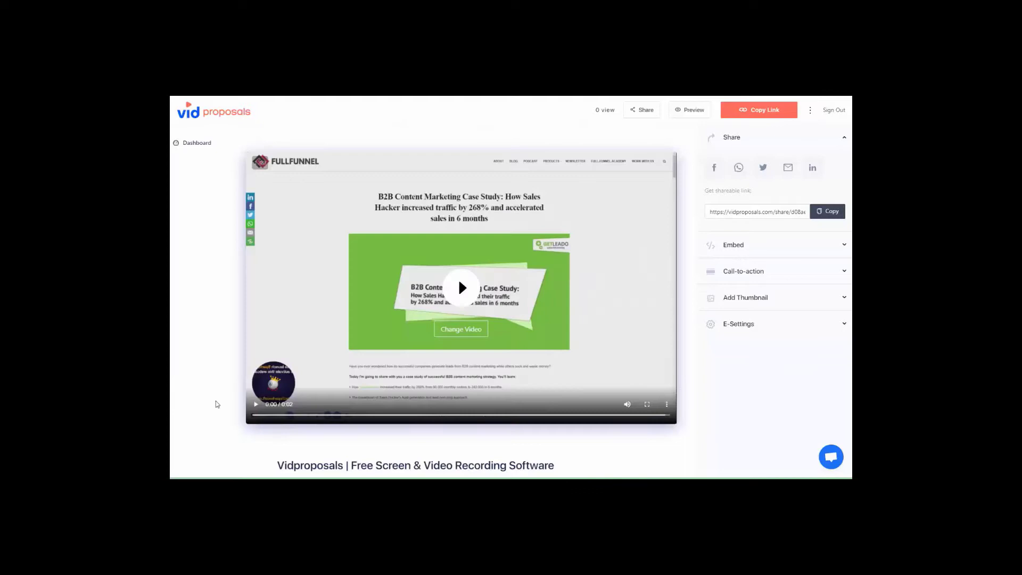
pyautogui.moveTo(738, 168)
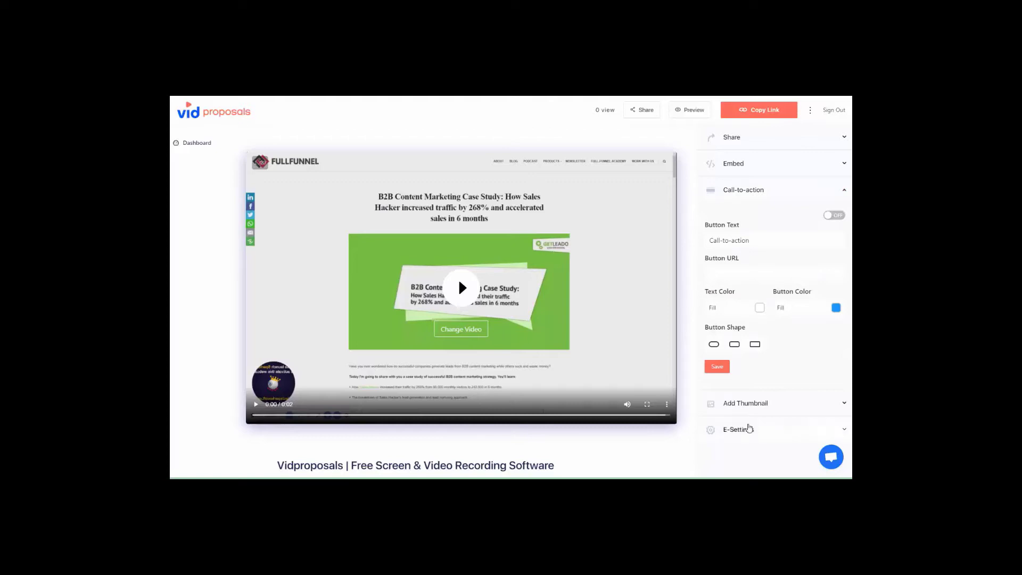
# Step: Set the e-signature thank-you page heading to 'Thank you for your business, I will be in touch!'
pyautogui.click(737, 429)
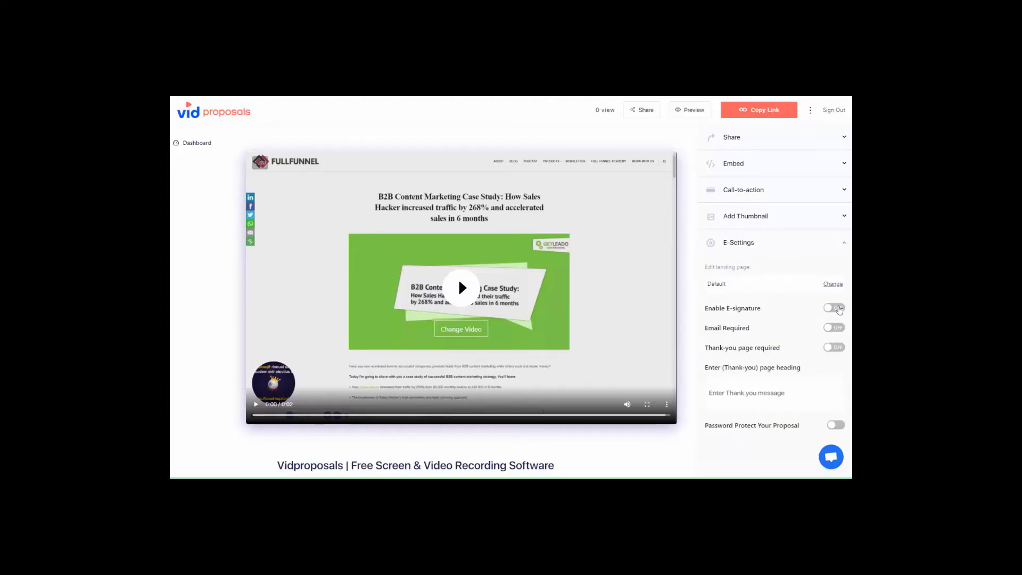
pyautogui.click(833, 328)
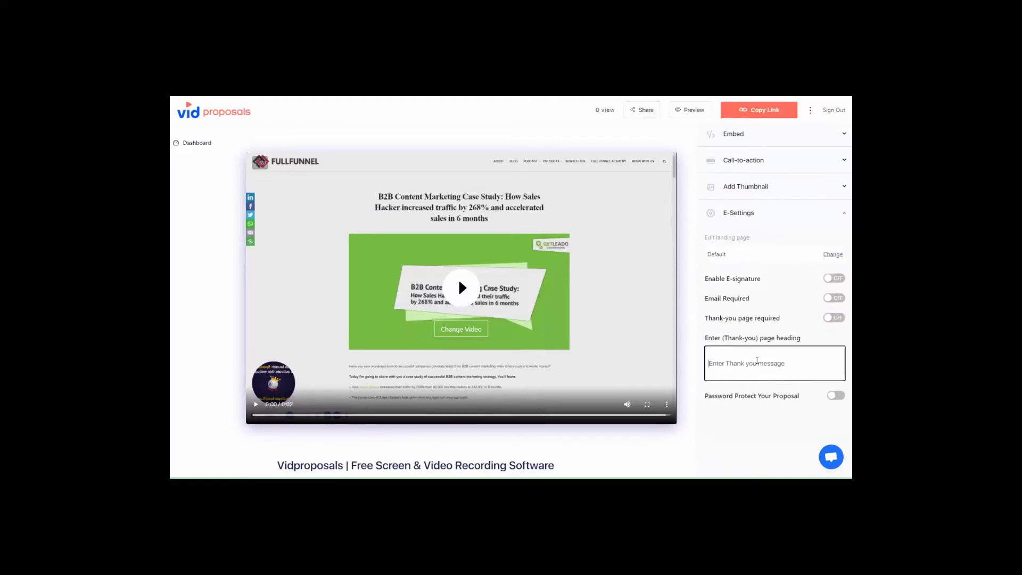
pyautogui.write('Thank you for your')
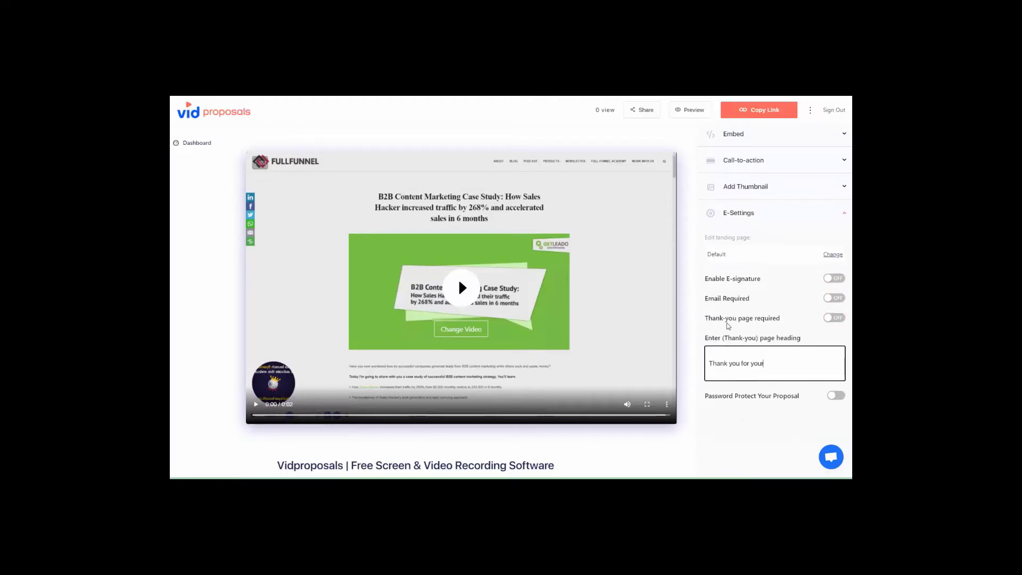
pyautogui.write('business, I will be in touch!')
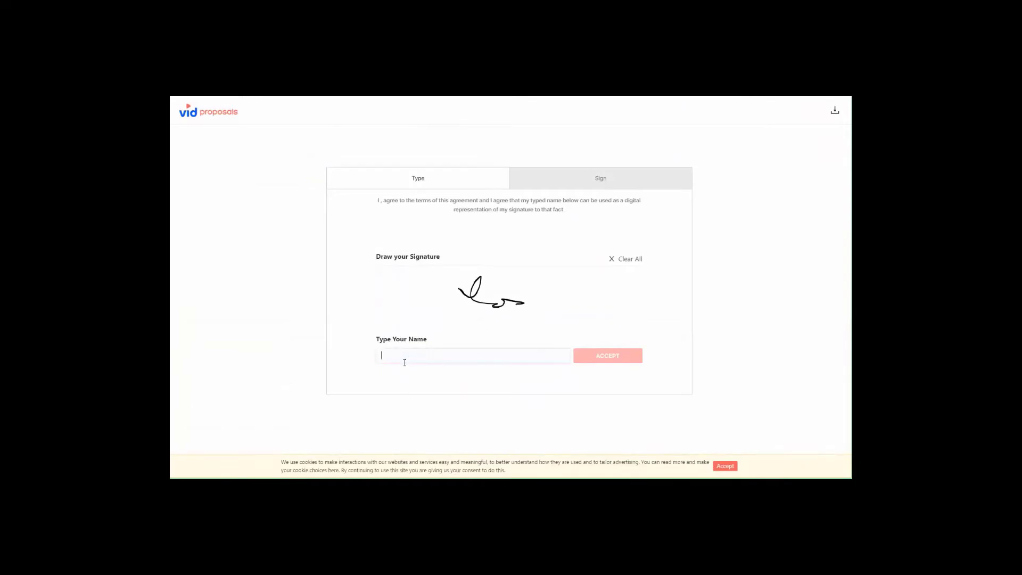
# Step: Sign the proposal as 'Neil Napier' with the drawn signature and accept it
pyautogui.write('Neil Napier')
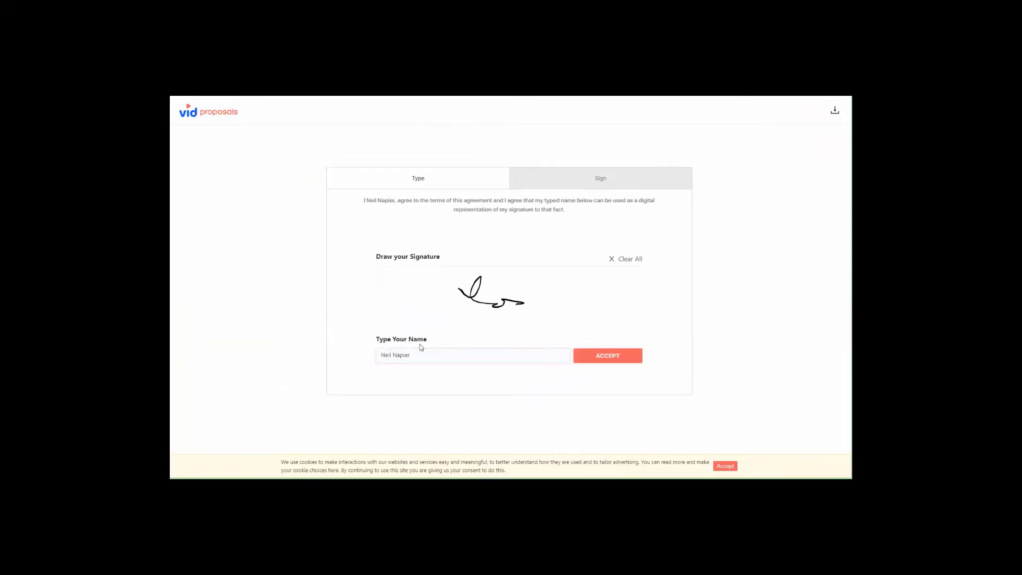
pyautogui.click(606, 356)
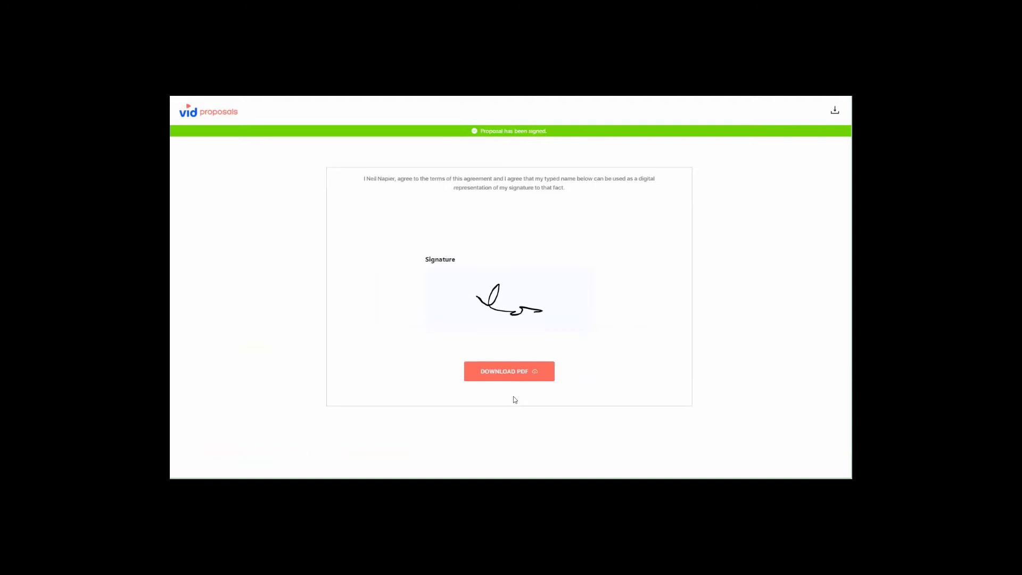
pyautogui.moveTo(813, 145)
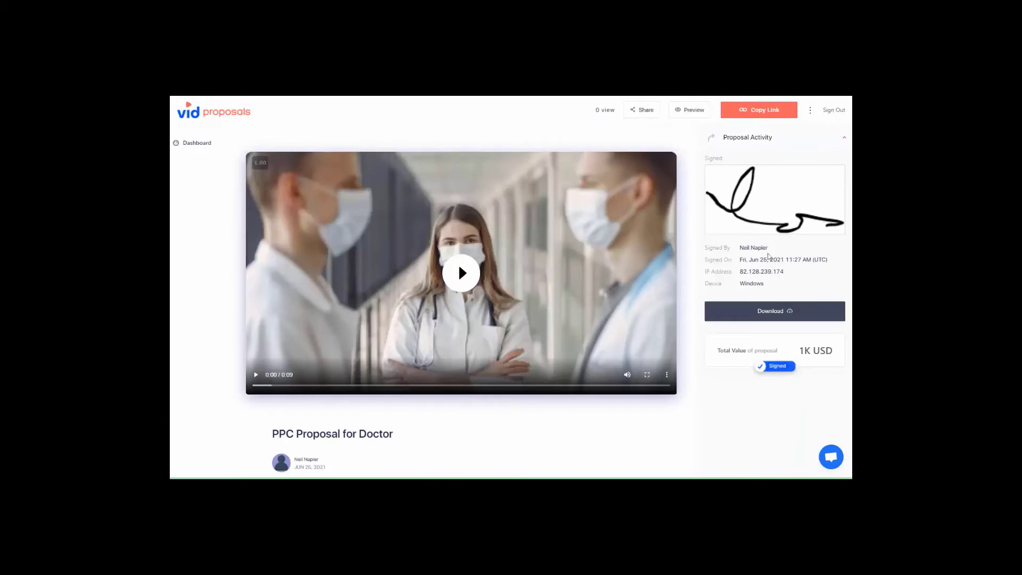
pyautogui.moveTo(803, 356)
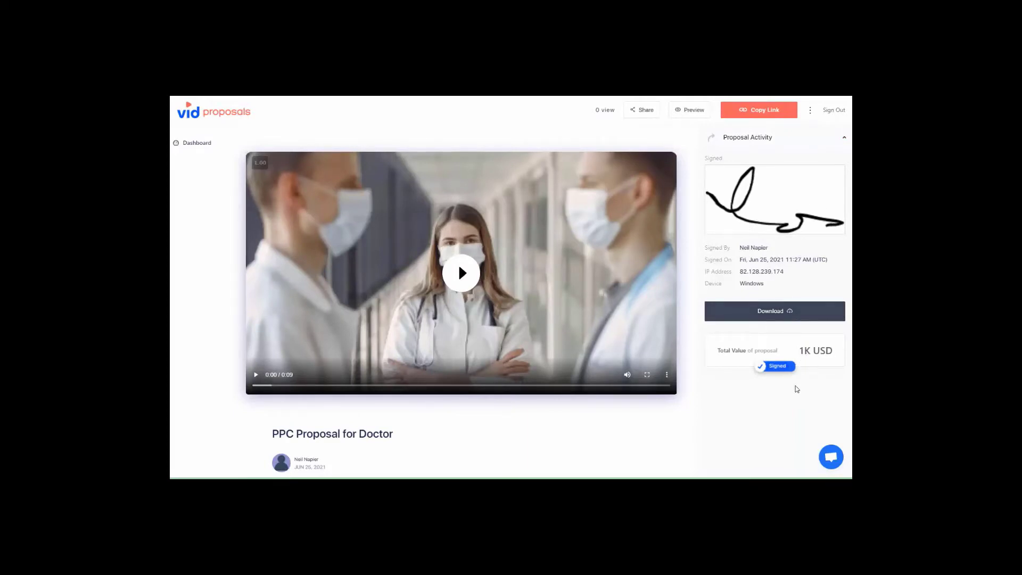
pyautogui.moveTo(790, 390)
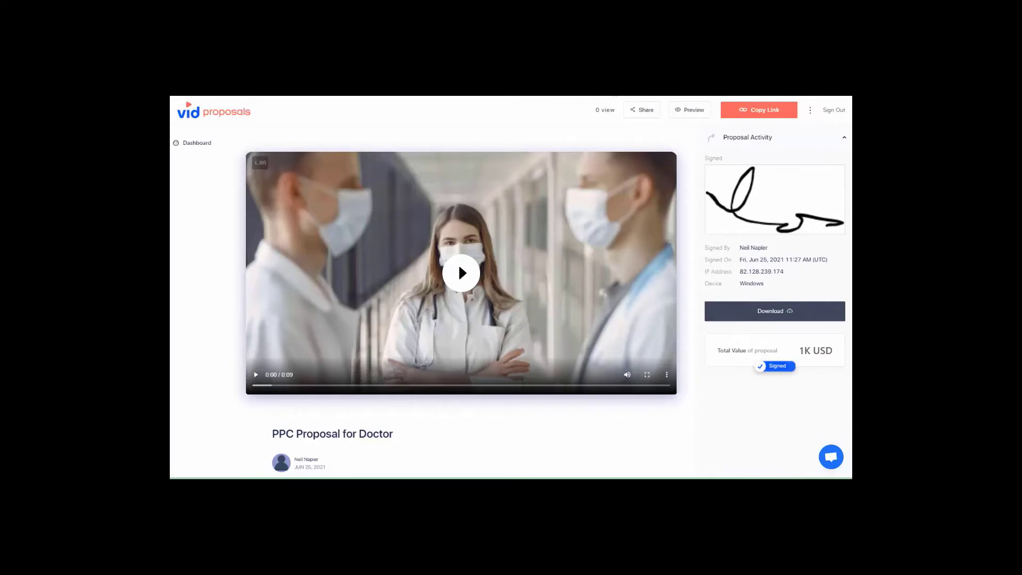
# Step: Switch from the signed PPC Proposal for Doctor to the LeadGenDeal dashboard tab
pyautogui.click(774, 311)
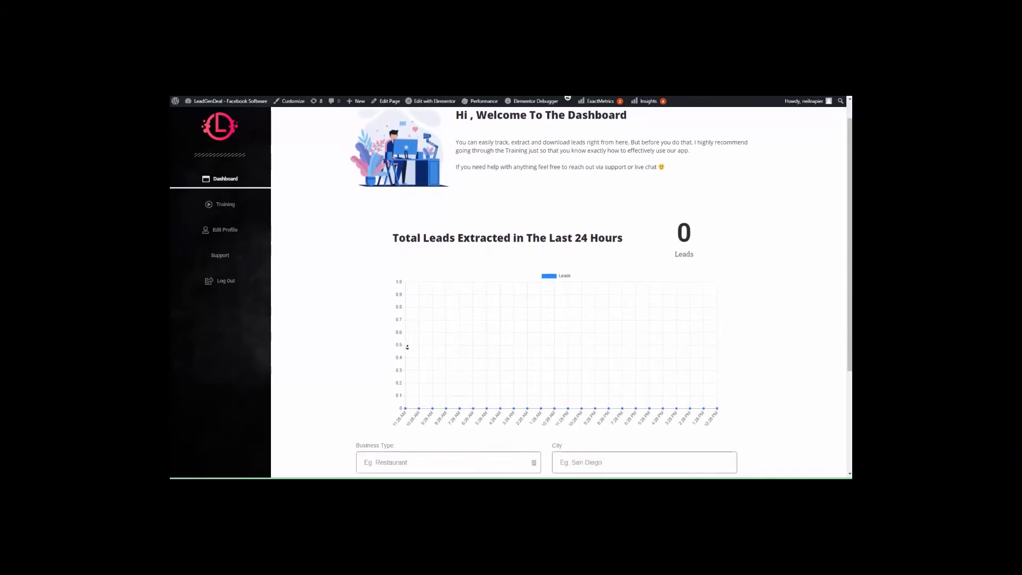
# Step: Set the LeadGenDeal business type to Restaurant
pyautogui.scroll(-3)
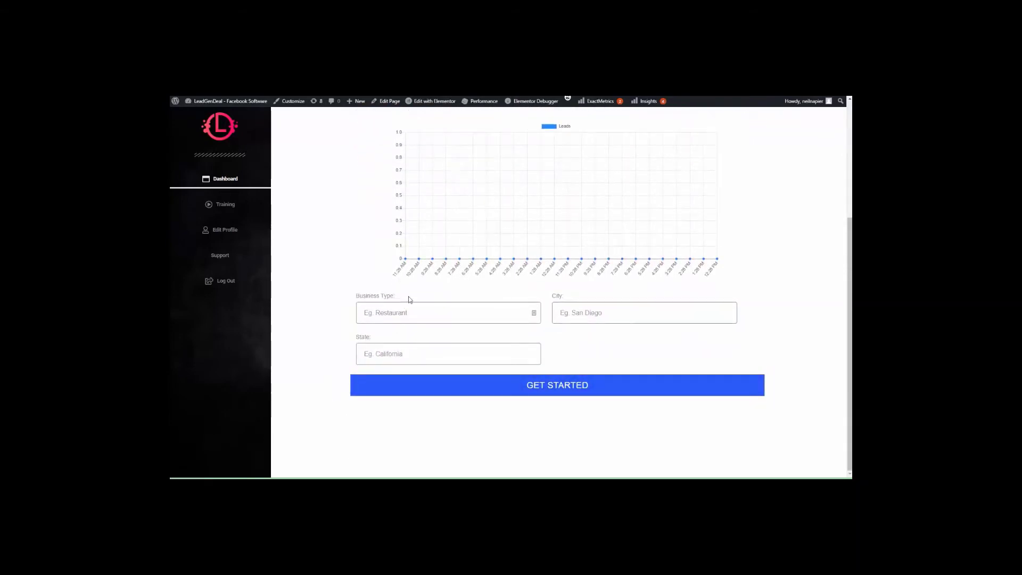
pyautogui.click(557, 386)
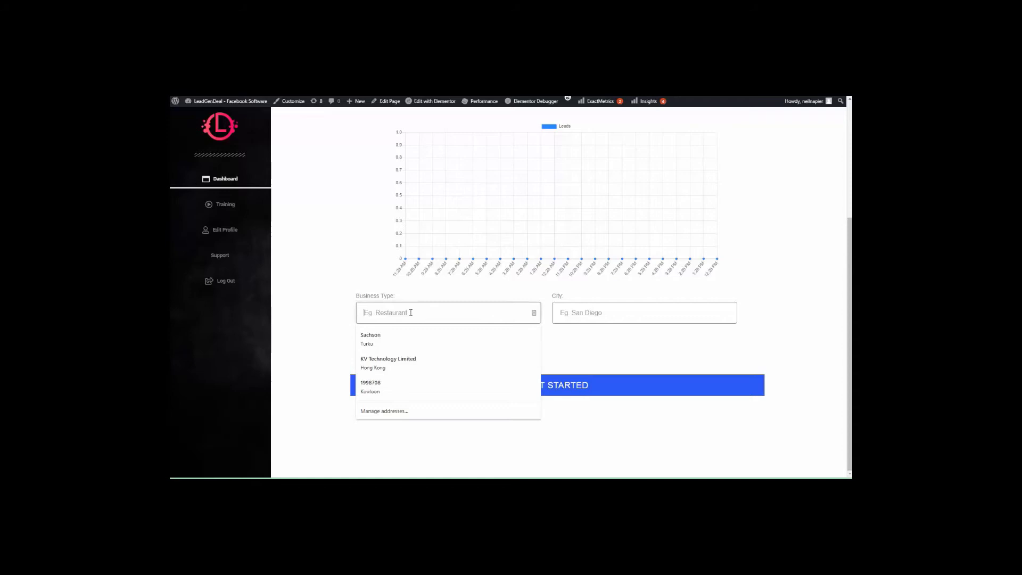
pyautogui.write('Rersta')
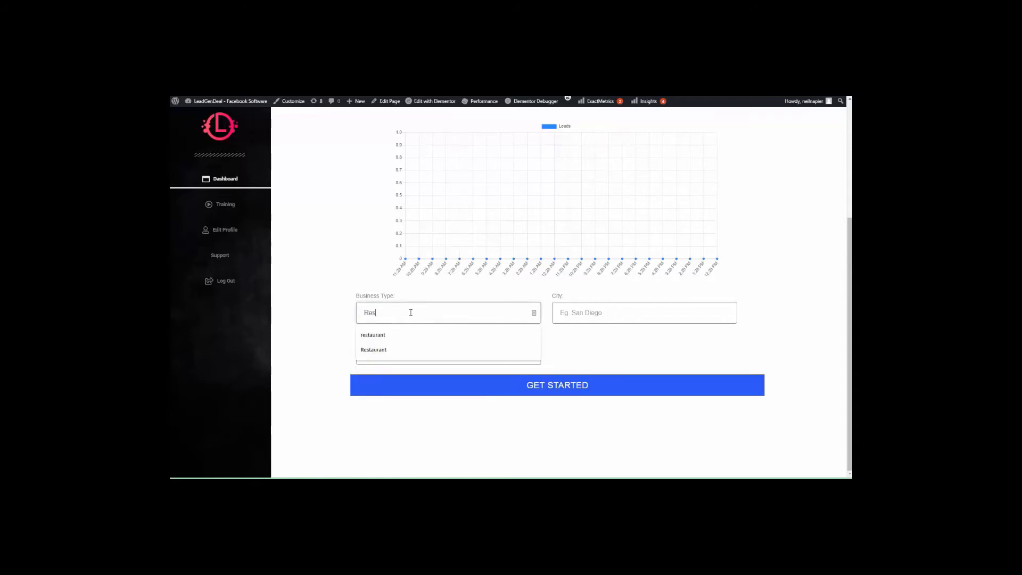
pyautogui.click(372, 349)
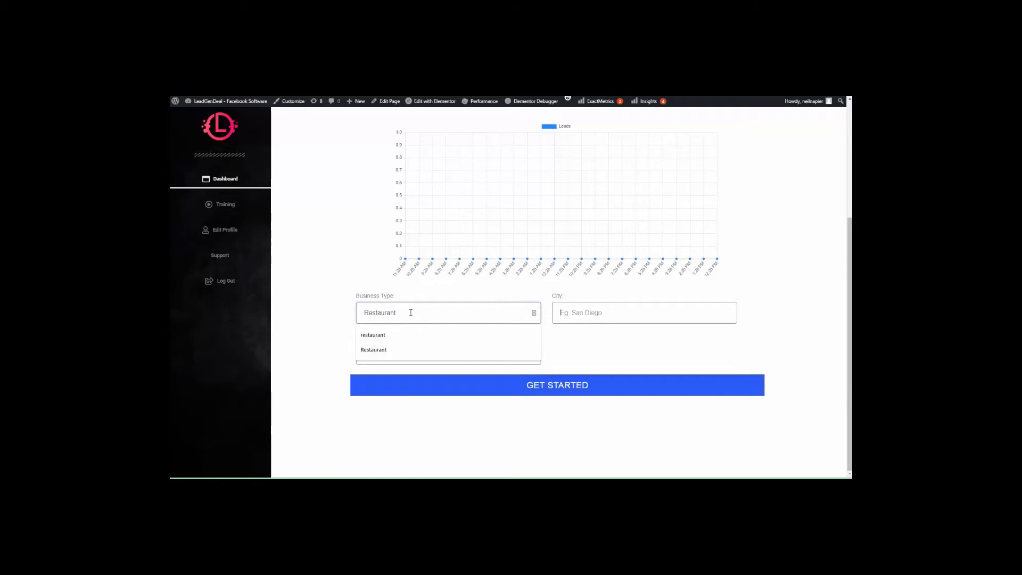
# Step: Enter Los Angeles, California as the location and start the lead search
pyautogui.click(373, 349)
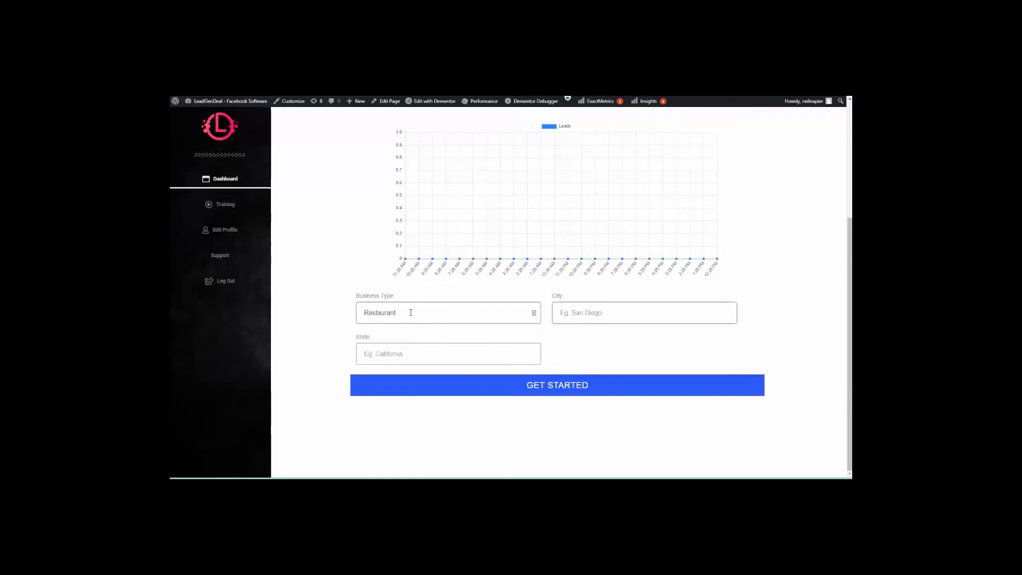
pyautogui.write('Los Angeles')
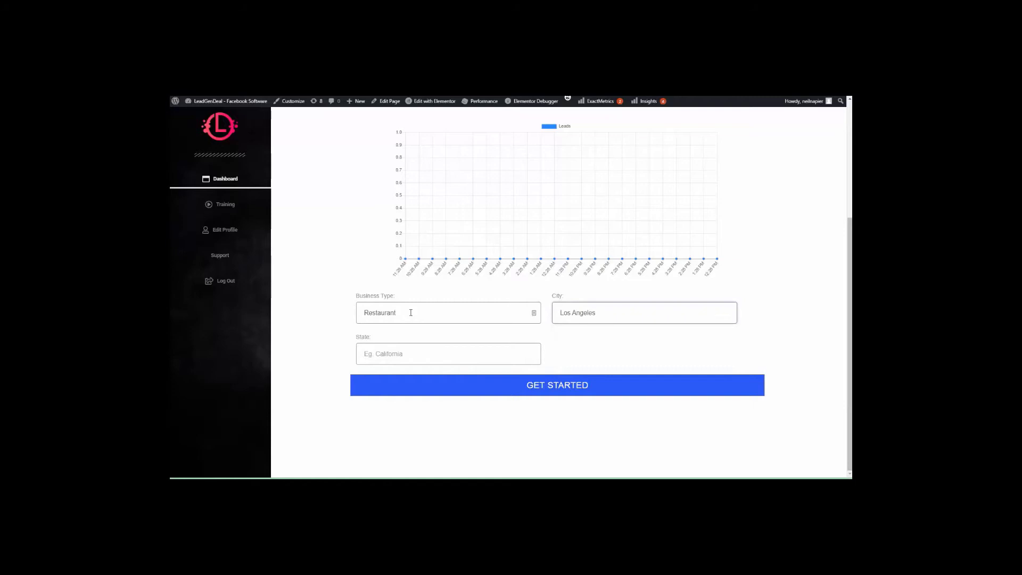
pyautogui.write('Calido')
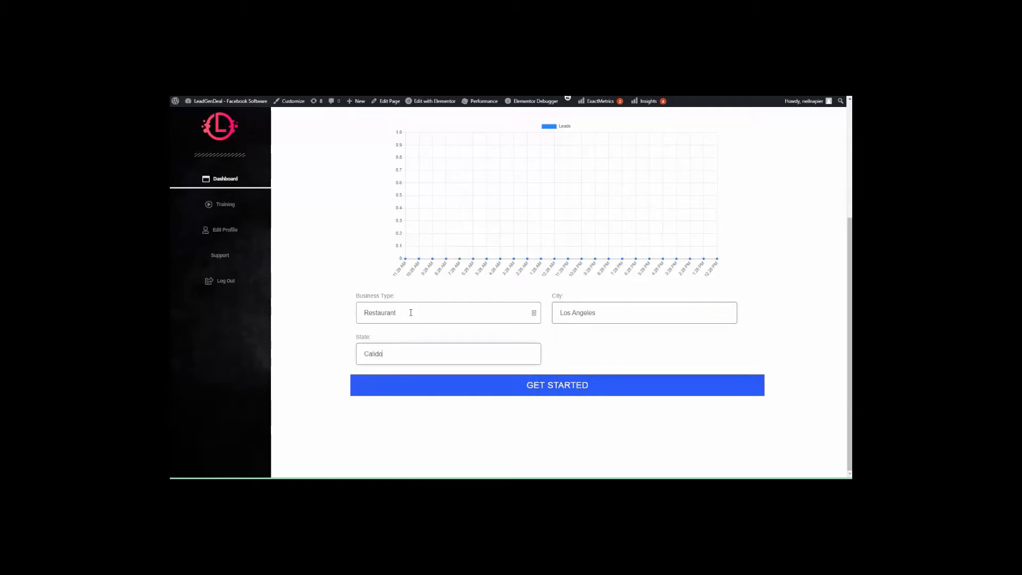
pyautogui.click(558, 386)
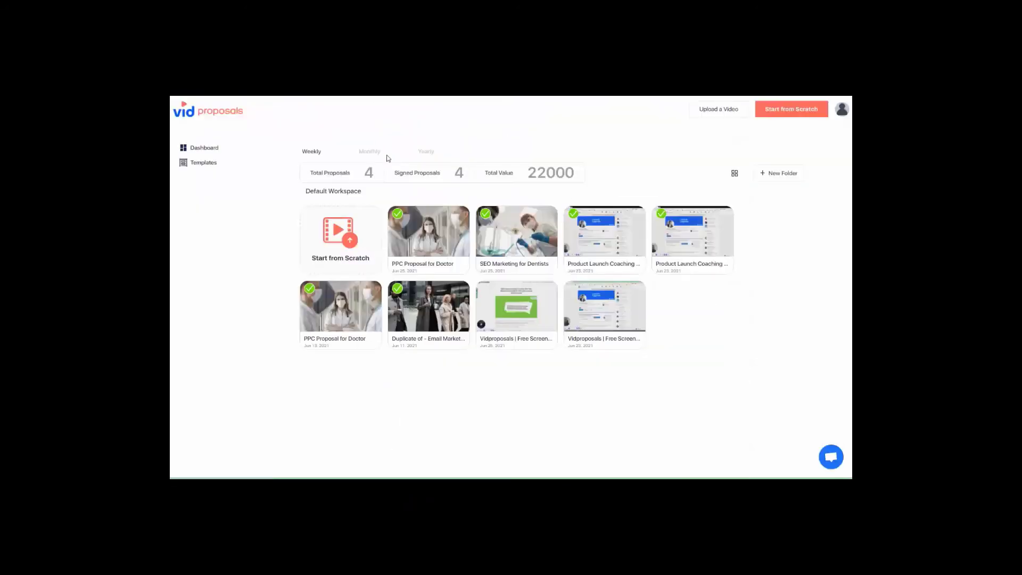
pyautogui.moveTo(279, 256)
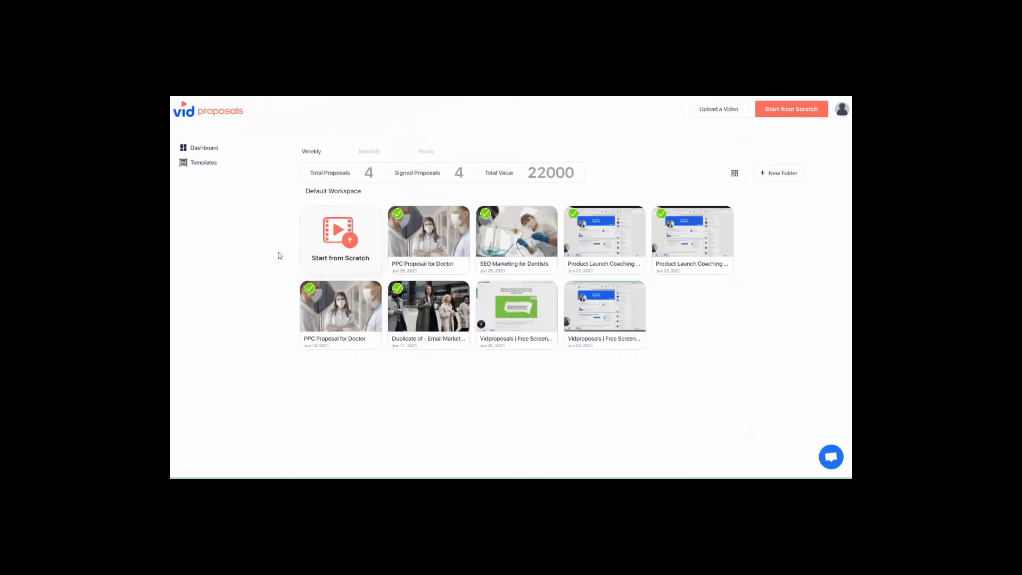